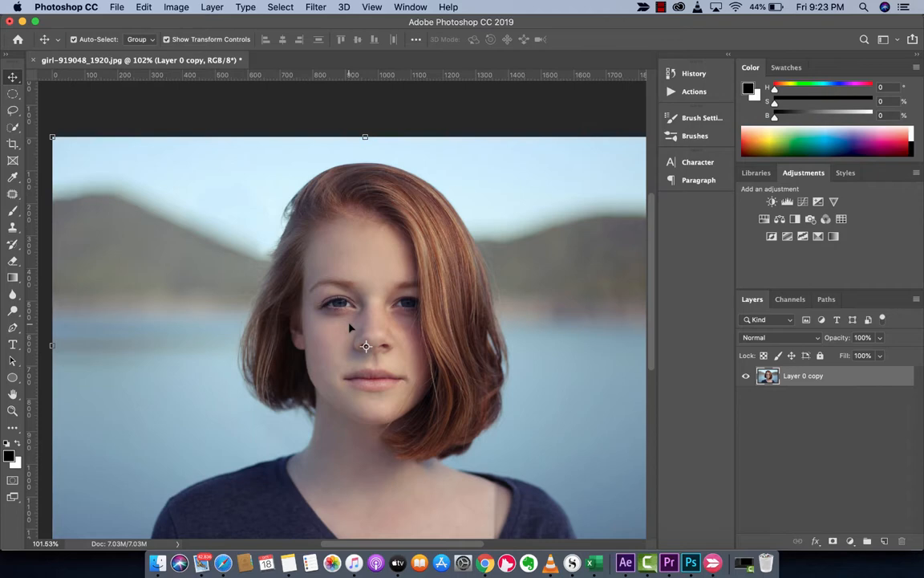
pyautogui.moveTo(353, 325)
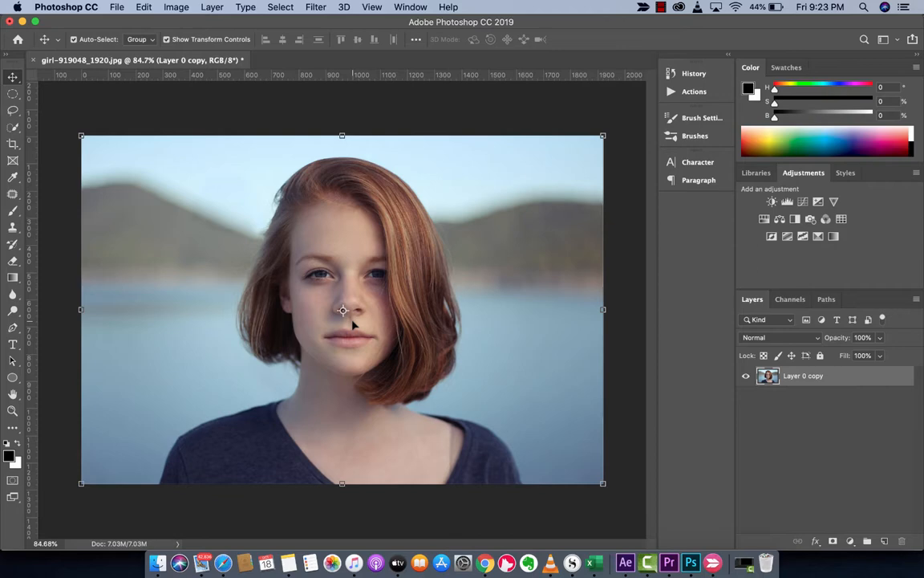
pyautogui.moveTo(324, 281)
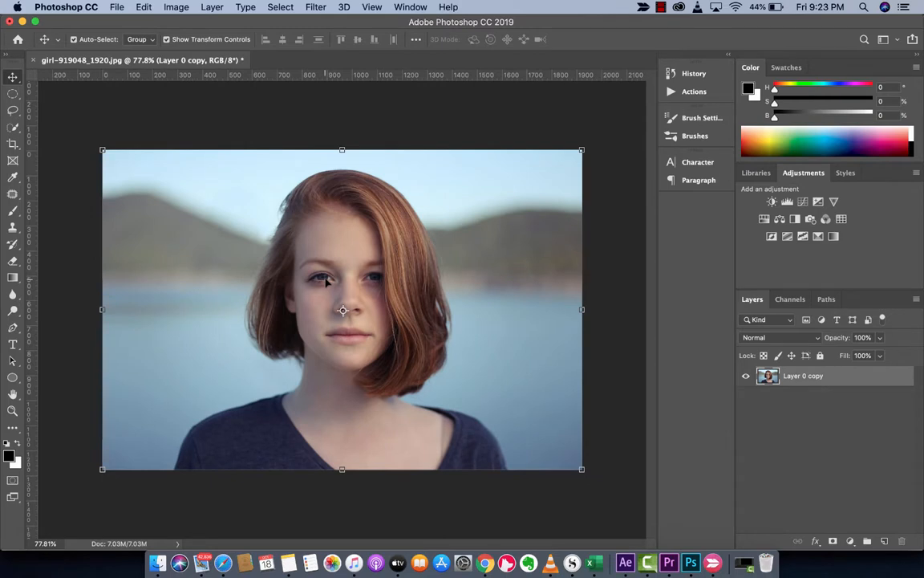
pyautogui.moveTo(787, 378)
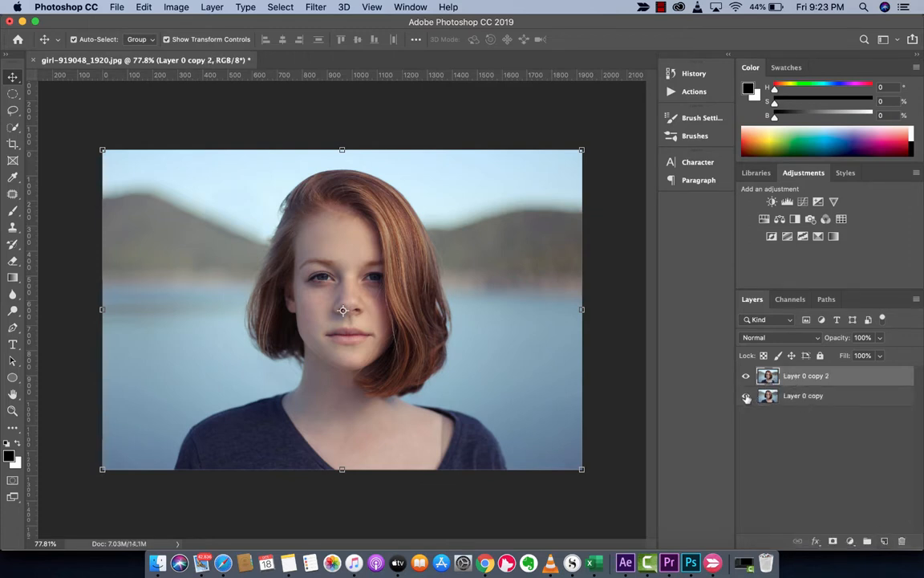
# - Duplicate 'Layer 0 copy' so 'Layer 0 copy 2' appears on top of the layer stack
pyautogui.click(747, 395)
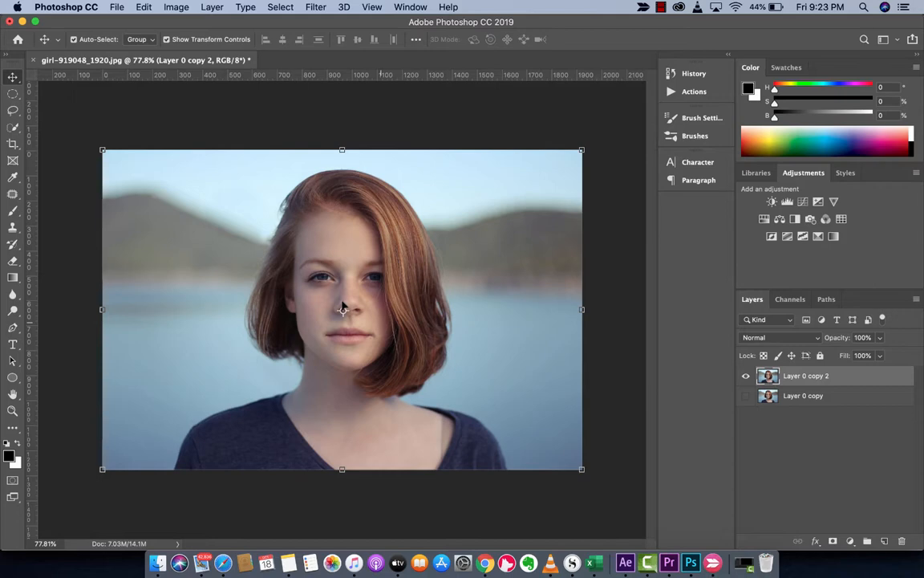
pyautogui.moveTo(329, 295)
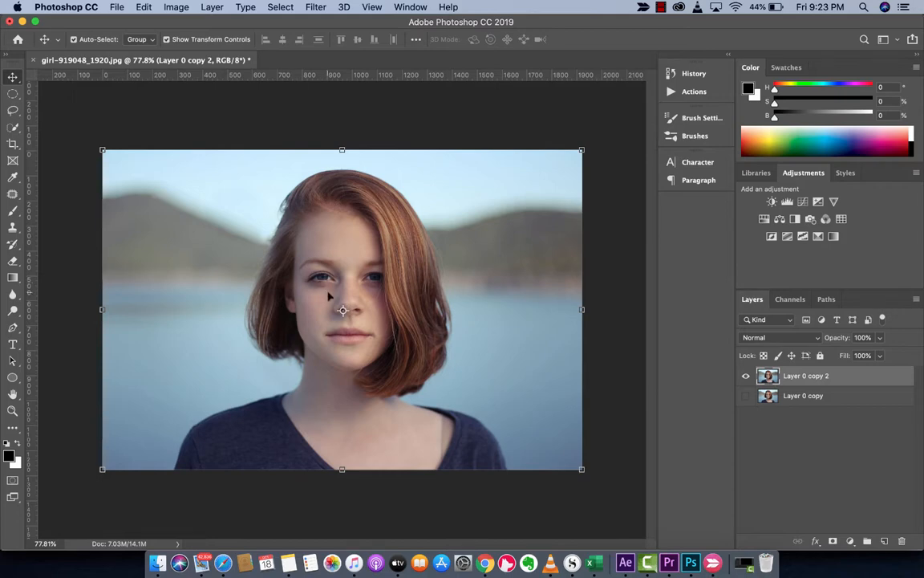
pyautogui.moveTo(334, 297)
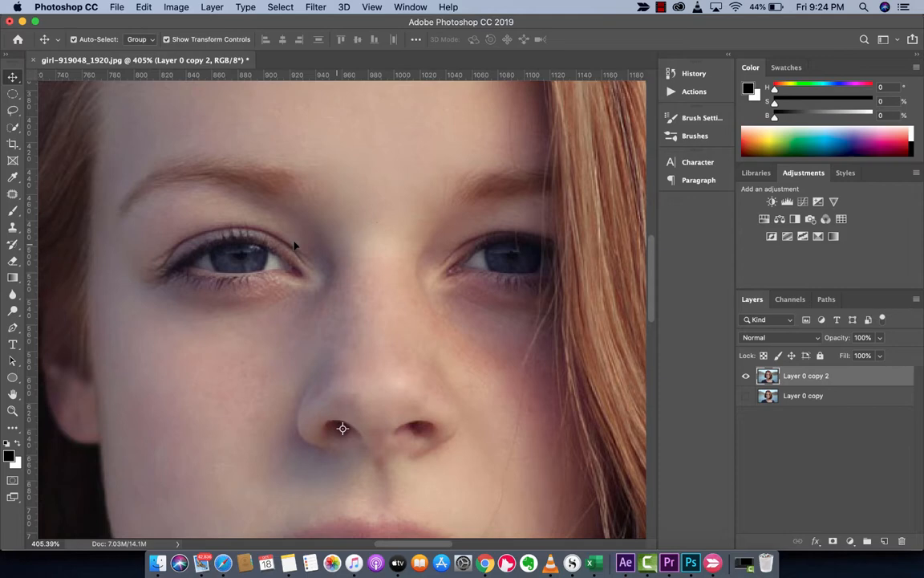
pyautogui.moveTo(203, 314)
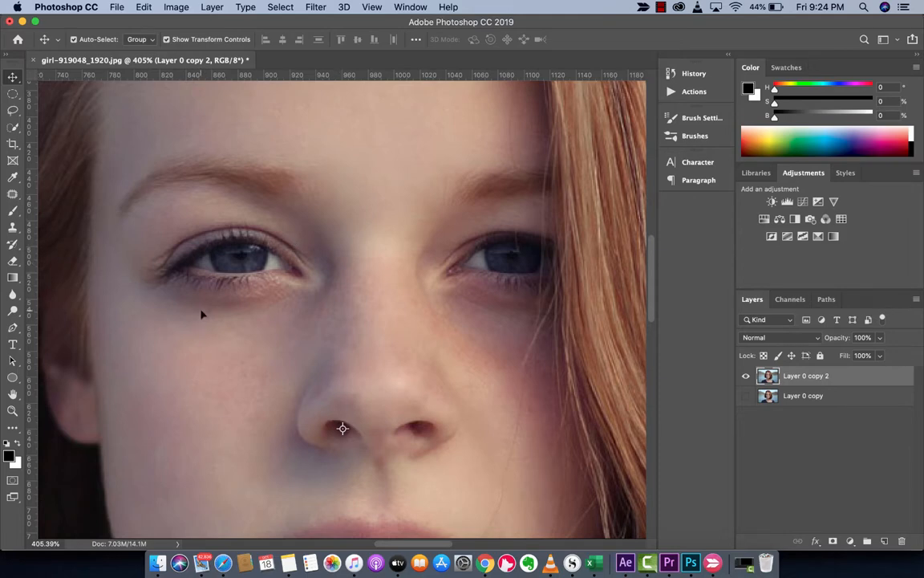
pyautogui.moveTo(194, 382)
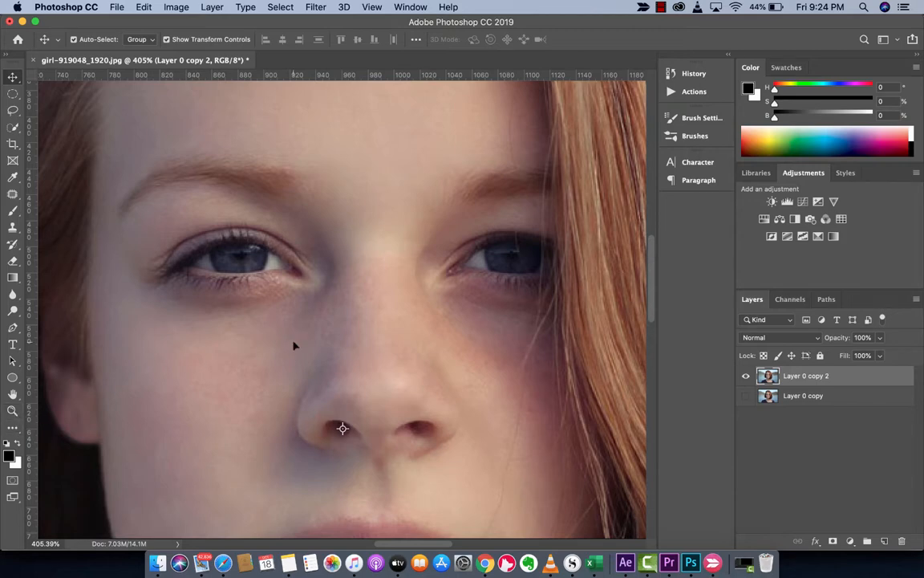
pyautogui.moveTo(186, 6)
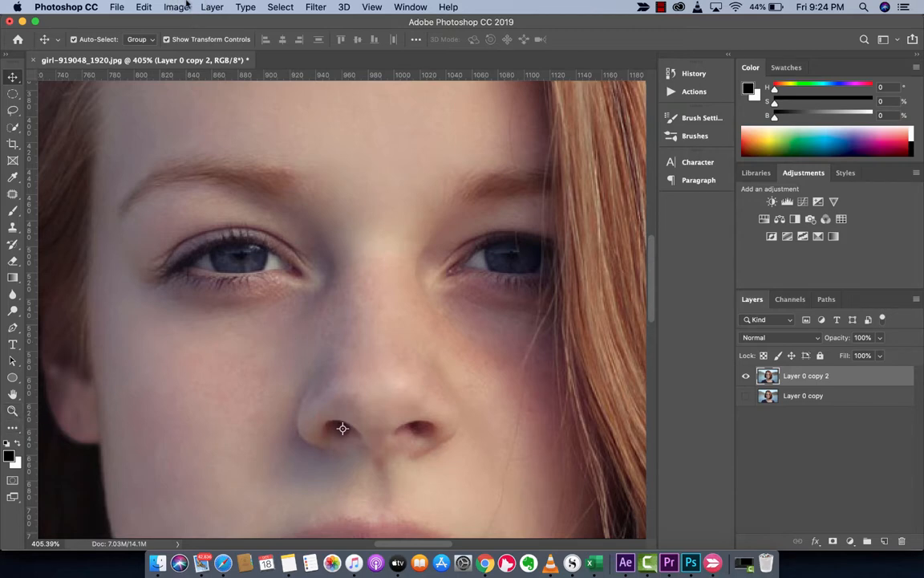
pyautogui.moveTo(783, 210)
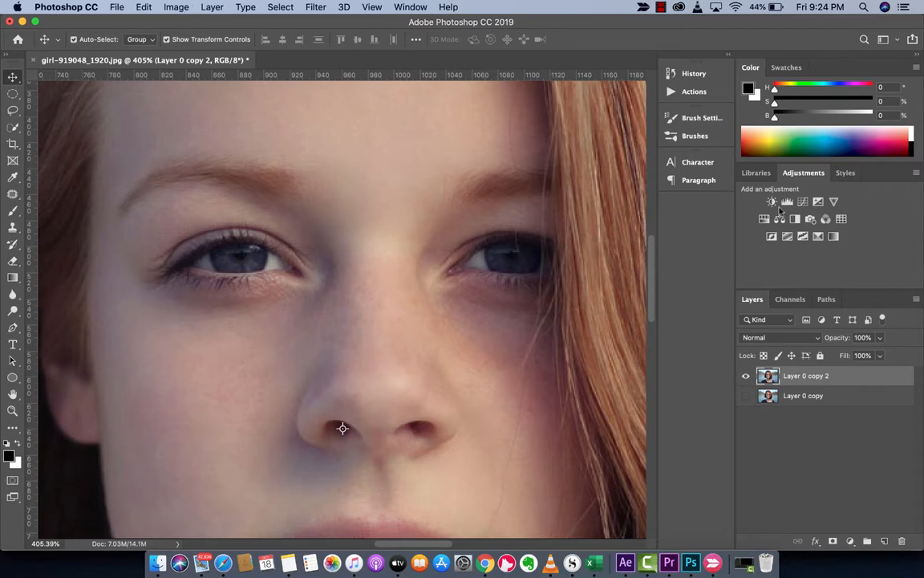
pyautogui.moveTo(771, 202)
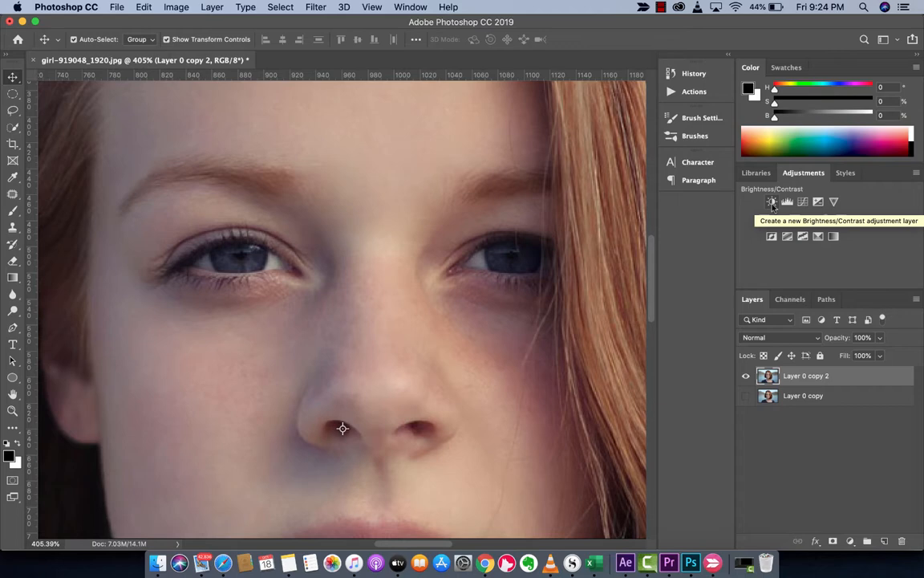
# - Add a Brightness/Contrast adjustment layer with brightness raised to about 69
pyautogui.click(772, 202)
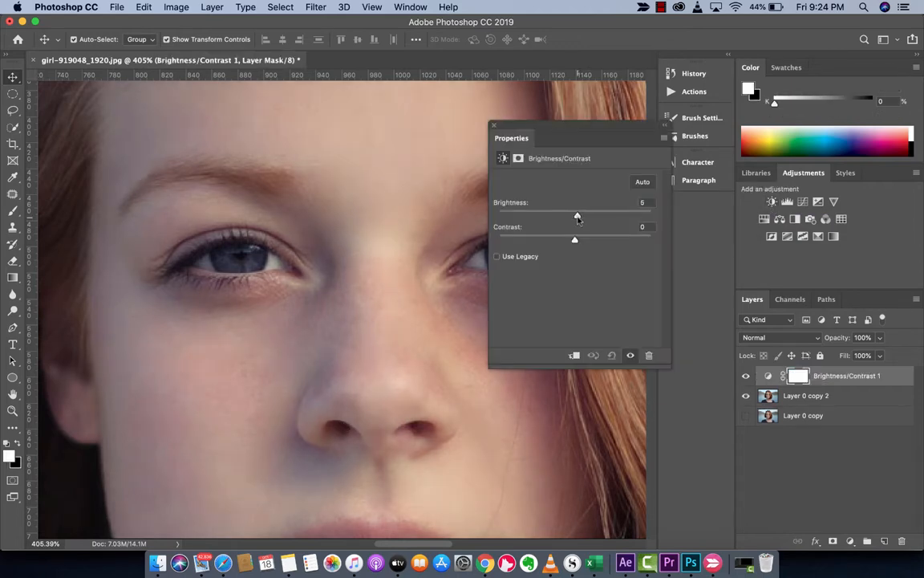
pyautogui.moveTo(576, 215); pyautogui.dragTo(619, 215)
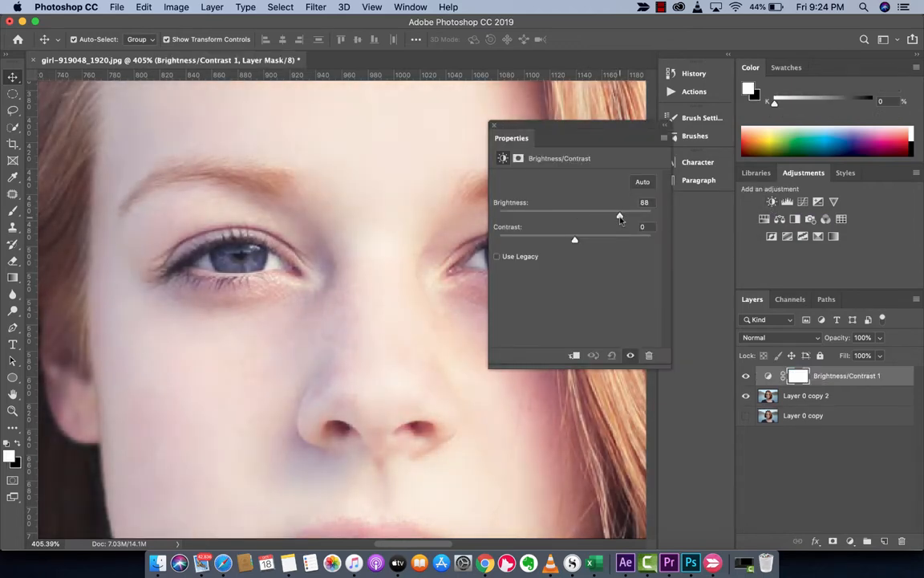
pyautogui.moveTo(619, 216); pyautogui.dragTo(622, 216)
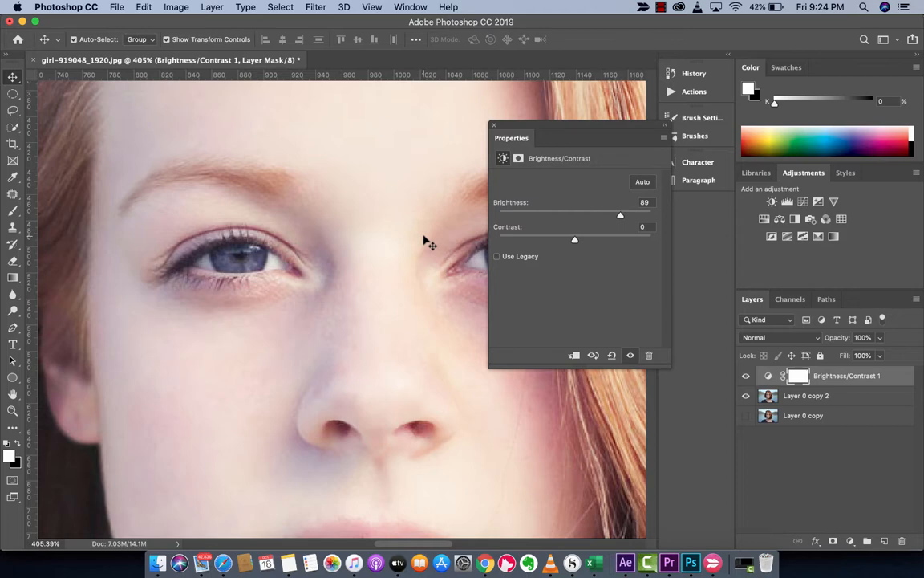
pyautogui.moveTo(591, 228)
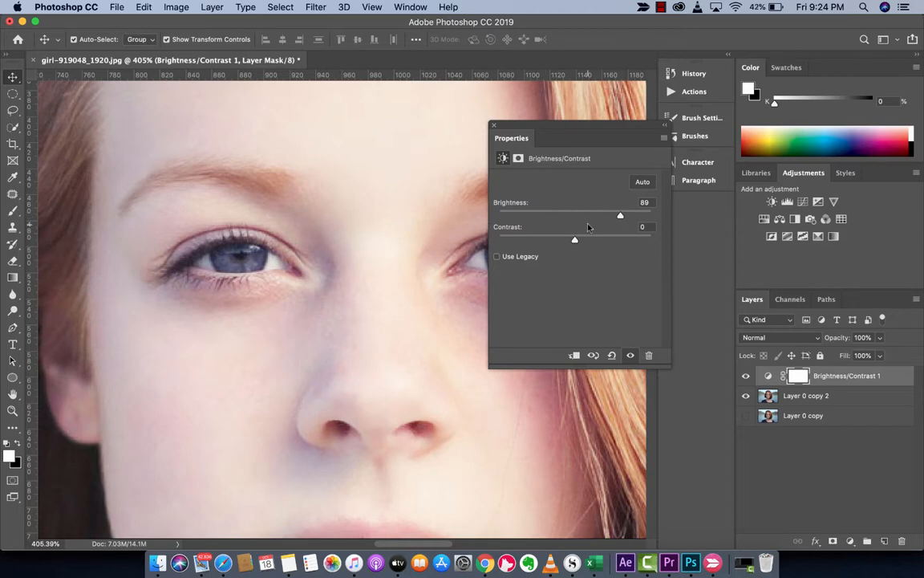
pyautogui.moveTo(620, 218)
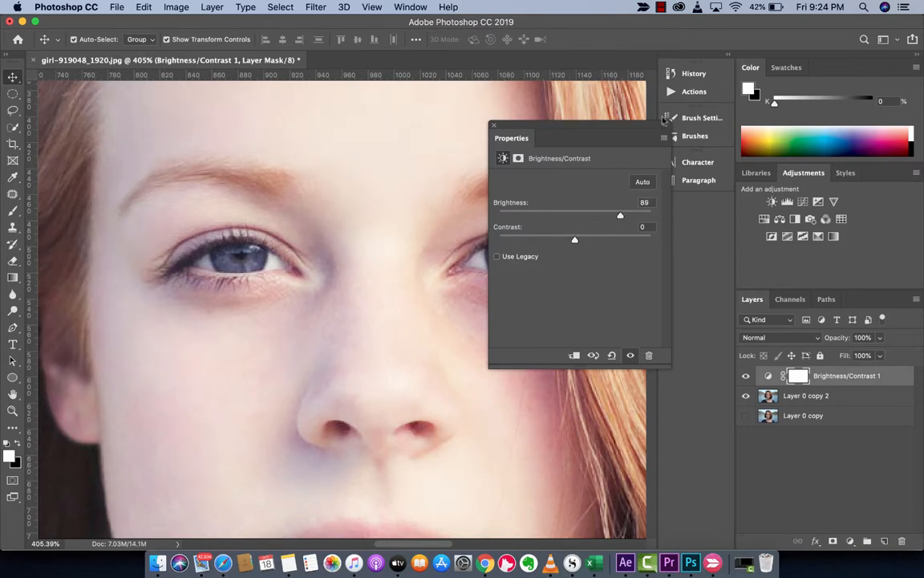
pyautogui.click(494, 125)
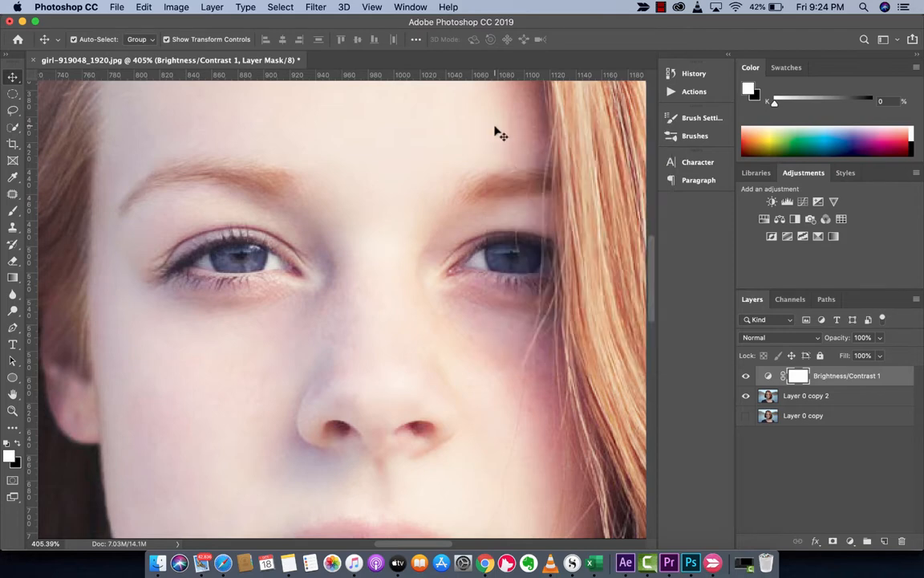
pyautogui.moveTo(466, 255)
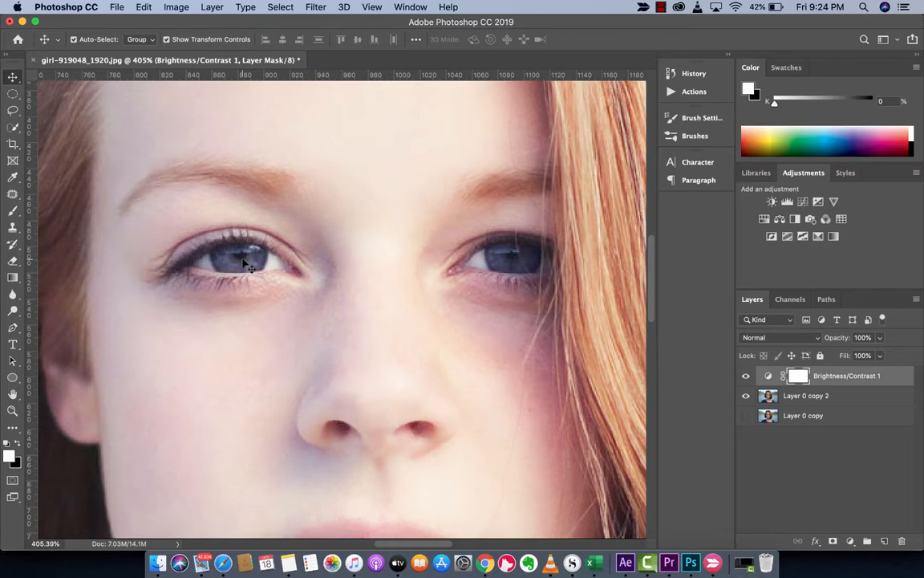
# - Fill the adjustment layer's mask with black via Edit > Fill to hide the brightening
pyautogui.click(144, 6)
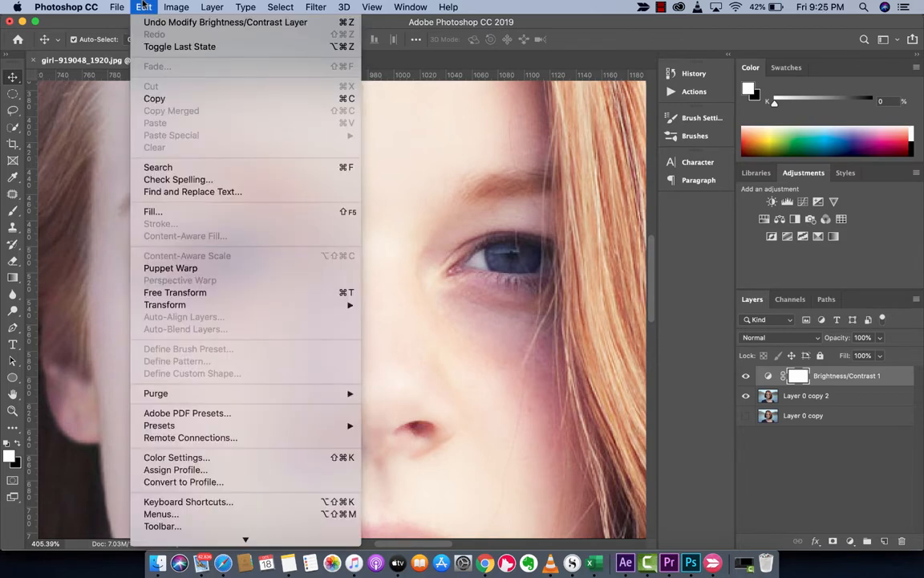
pyautogui.moveTo(153, 212)
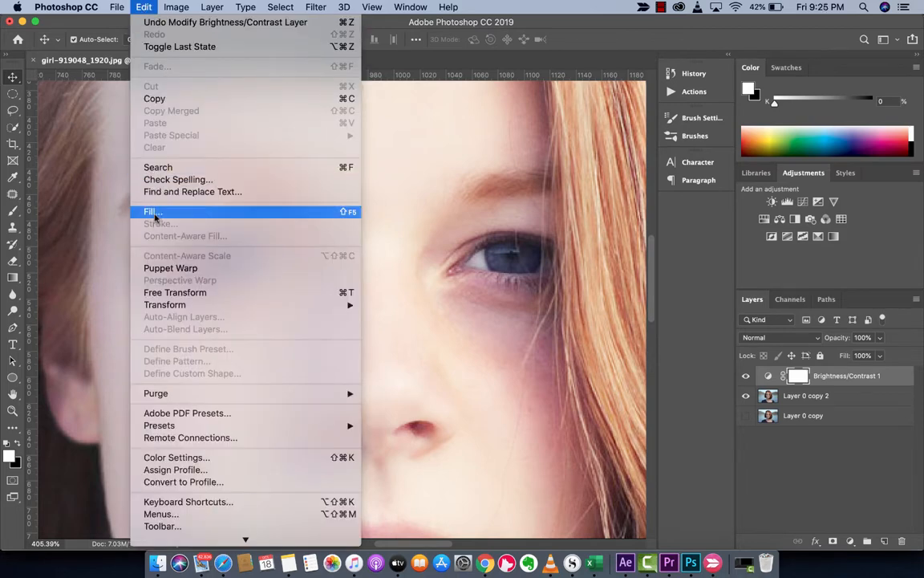
pyautogui.click(154, 212)
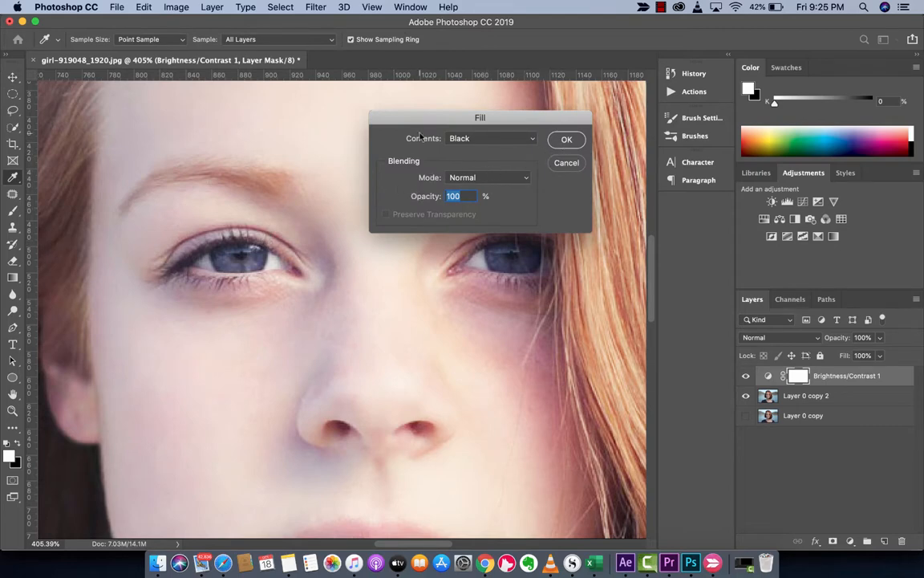
pyautogui.moveTo(417, 125)
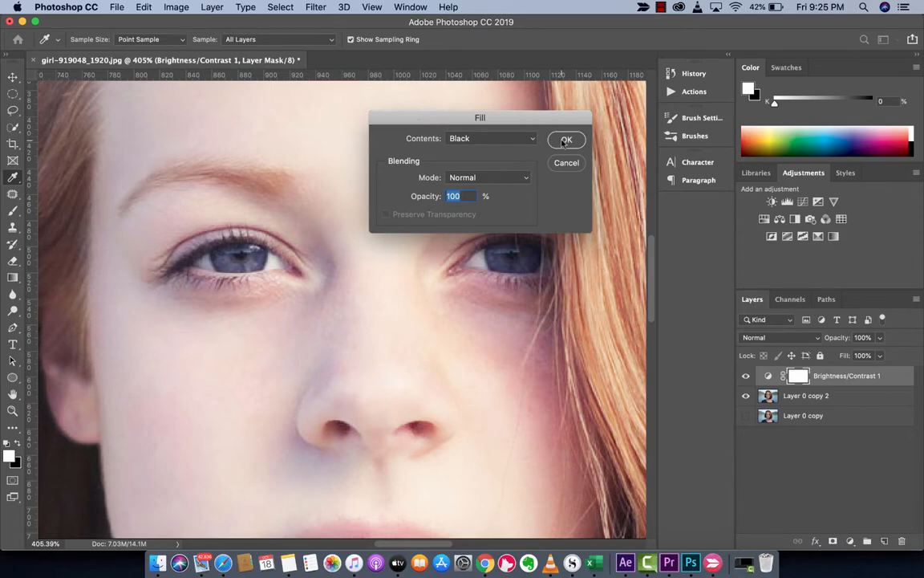
pyautogui.click(566, 138)
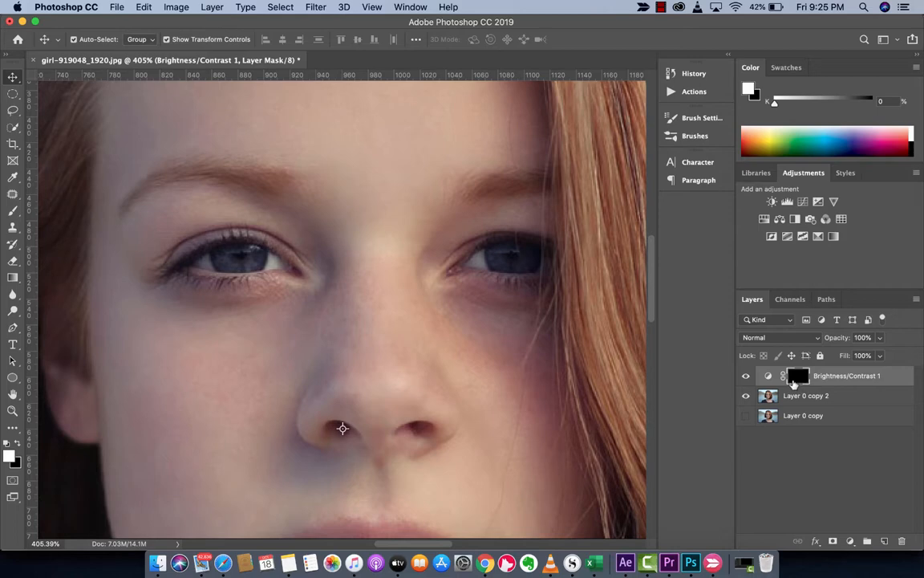
pyautogui.moveTo(462, 343)
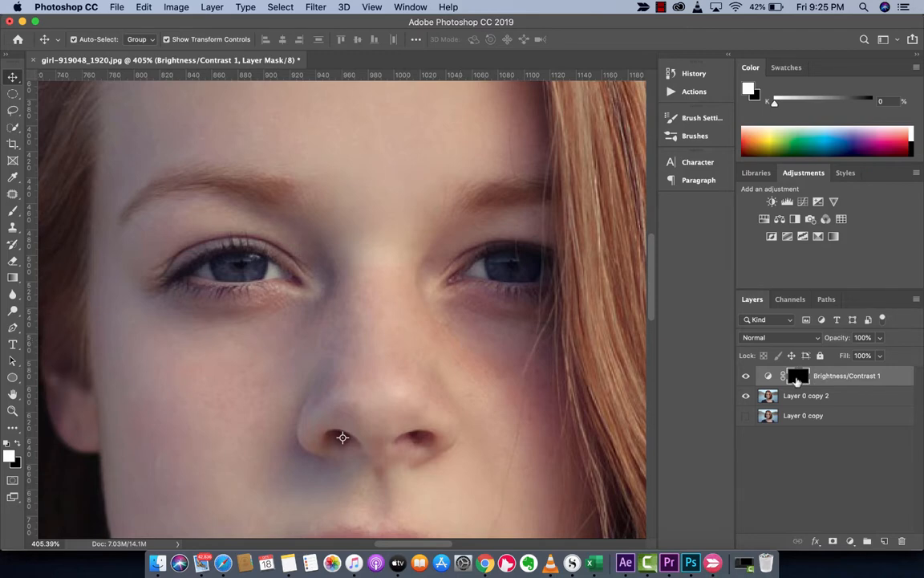
pyautogui.moveTo(797, 375)
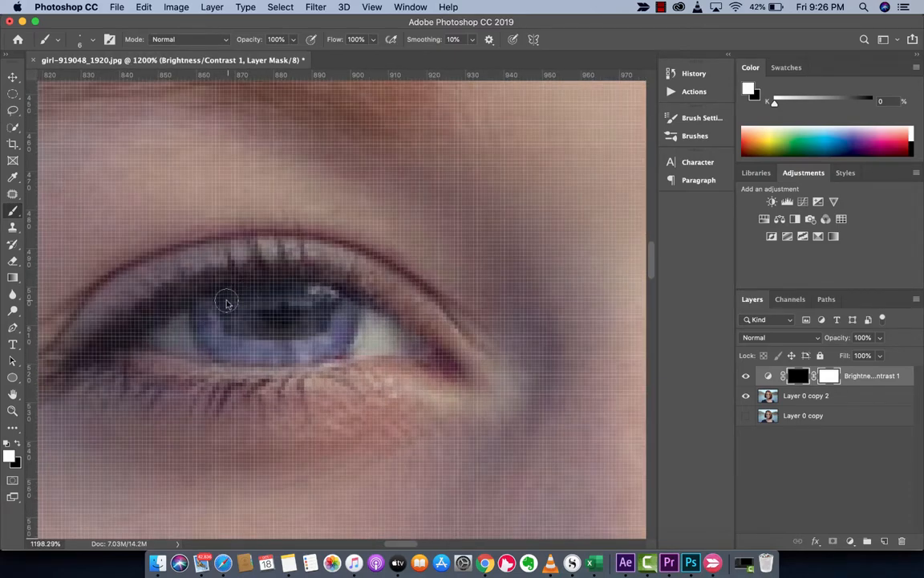
# - Paint white over the girl's iris on the mask so the brightening shows only there
pyautogui.moveTo(228, 301); pyautogui.dragTo(324, 304)
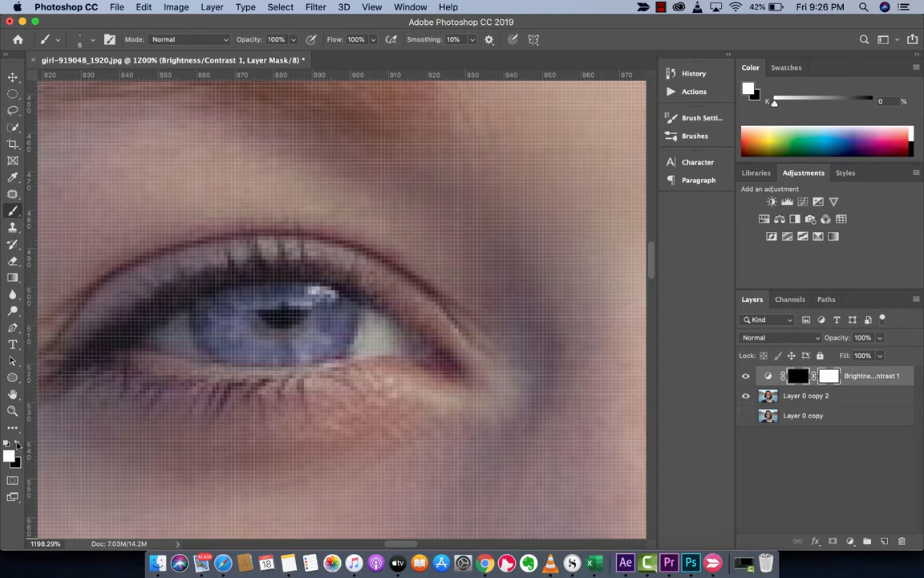
pyautogui.moveTo(774, 101); pyautogui.dragTo(873, 101)
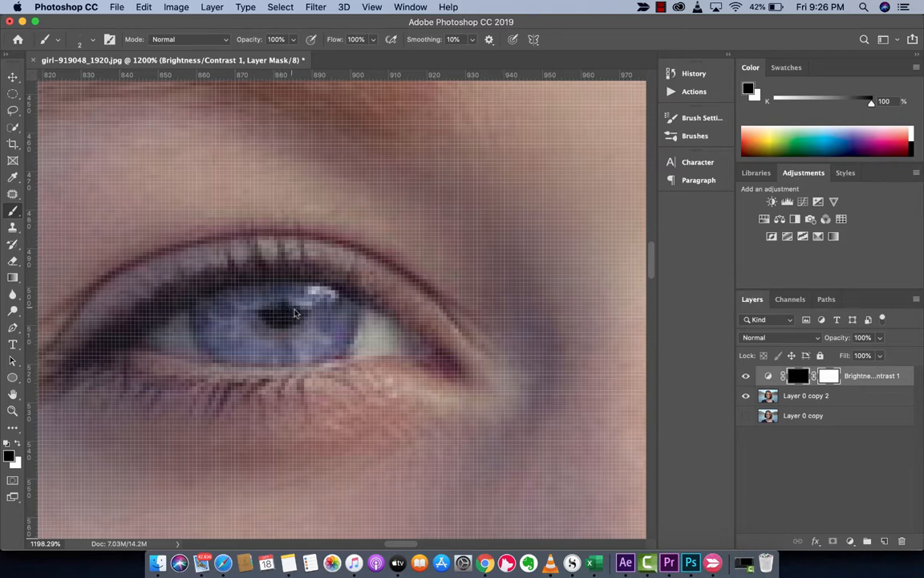
pyautogui.moveTo(267, 313)
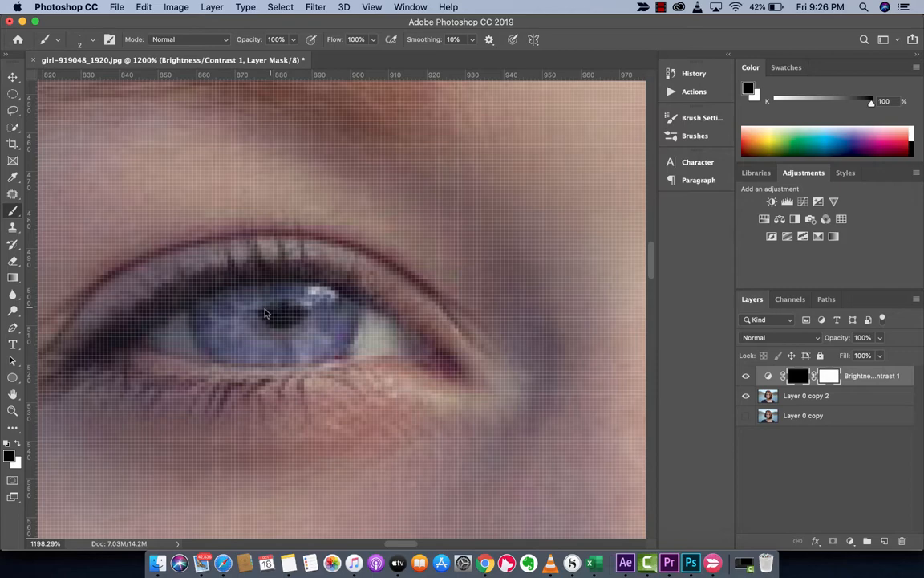
pyautogui.moveTo(292, 308)
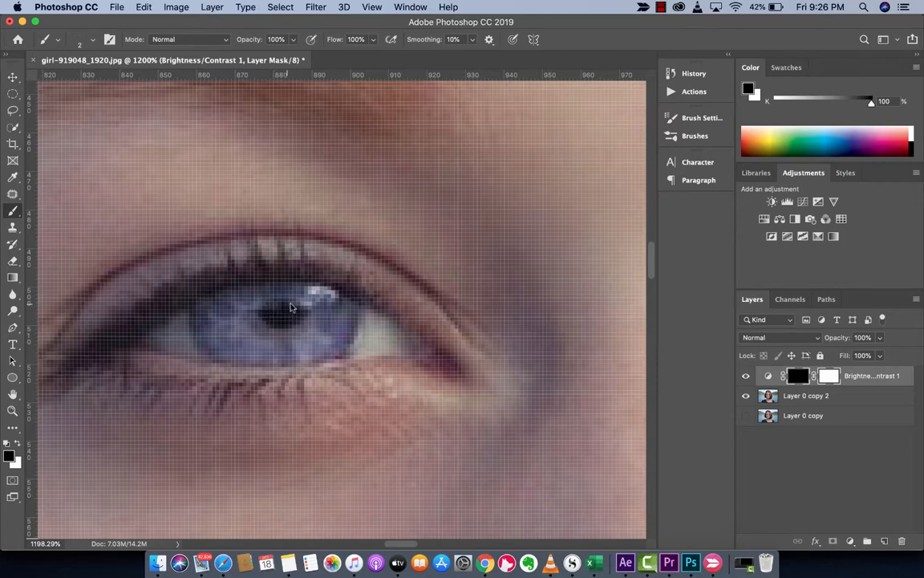
pyautogui.moveTo(270, 308)
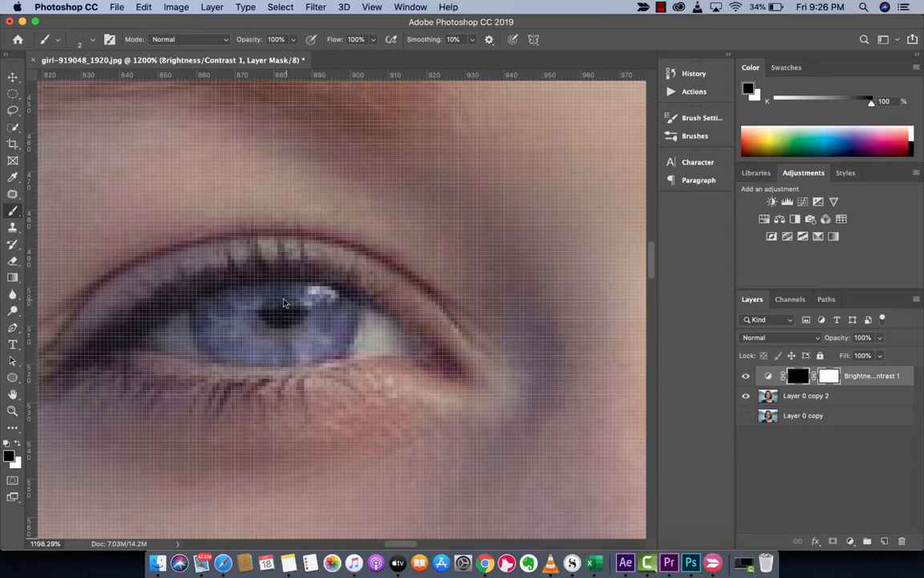
pyautogui.moveTo(278, 306)
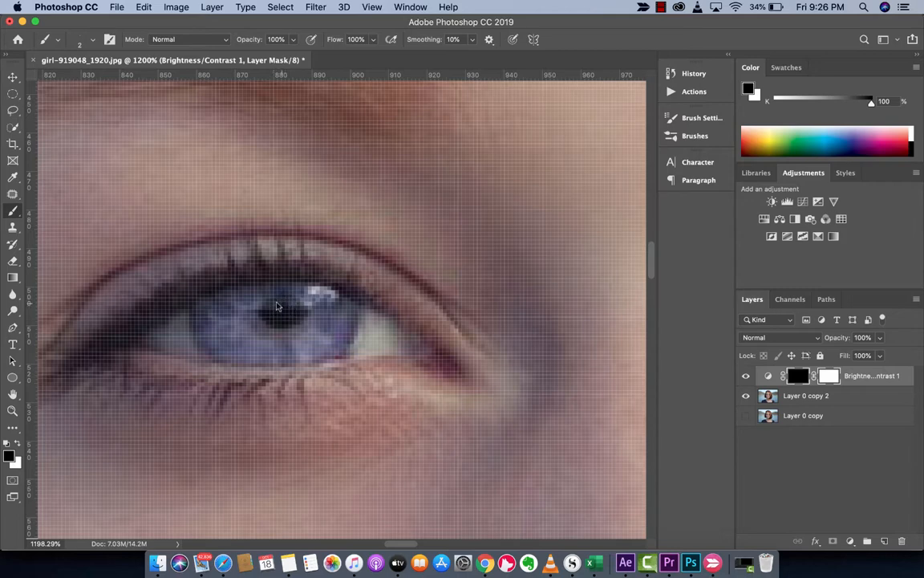
pyautogui.moveTo(283, 308)
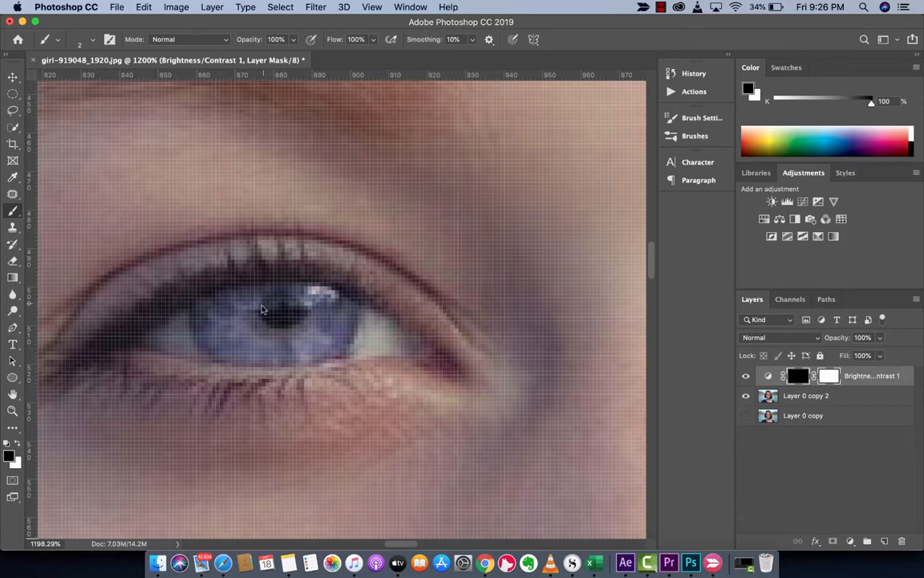
pyautogui.moveTo(304, 318)
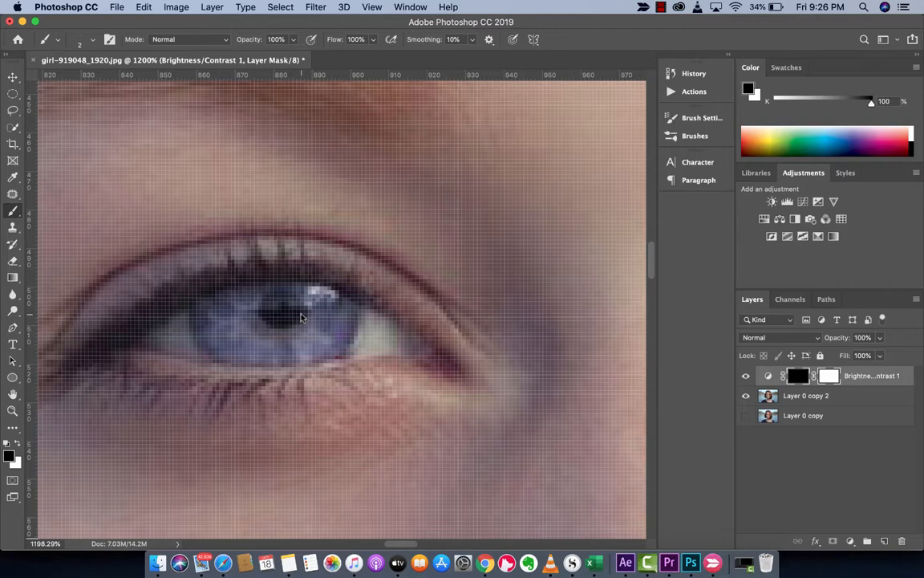
# - Fit the whole portrait in view and toggle the Brightness/Contrast layer off and on to compare
pyautogui.click(12, 77)
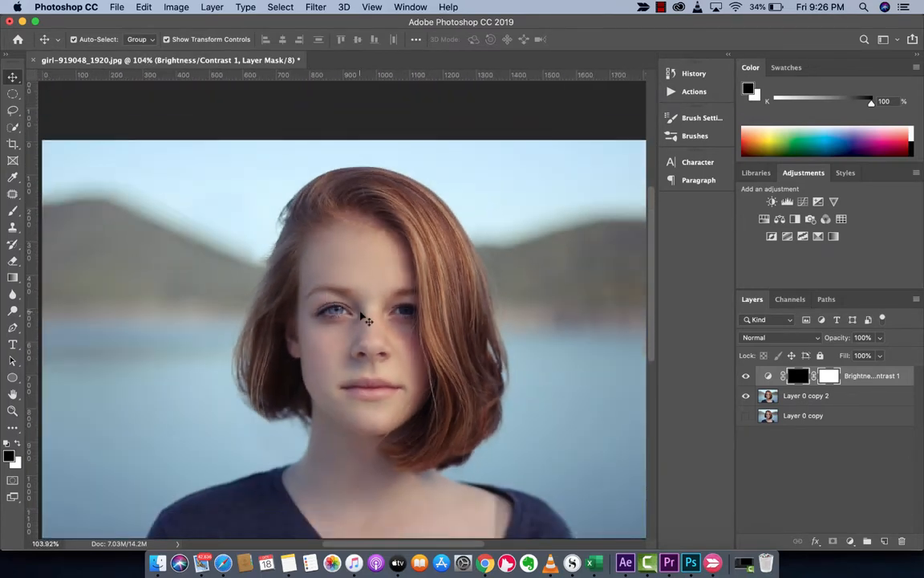
pyautogui.moveTo(420, 320)
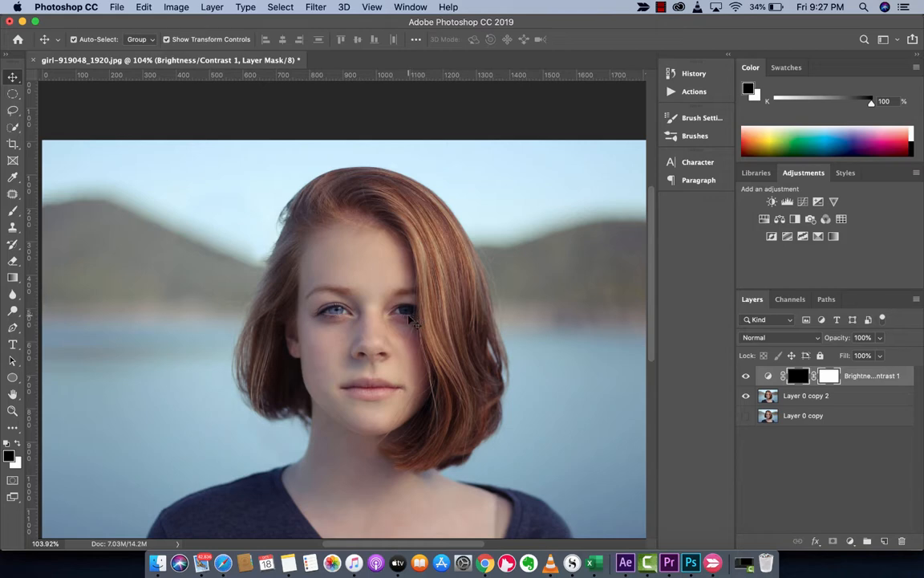
pyautogui.moveTo(340, 319)
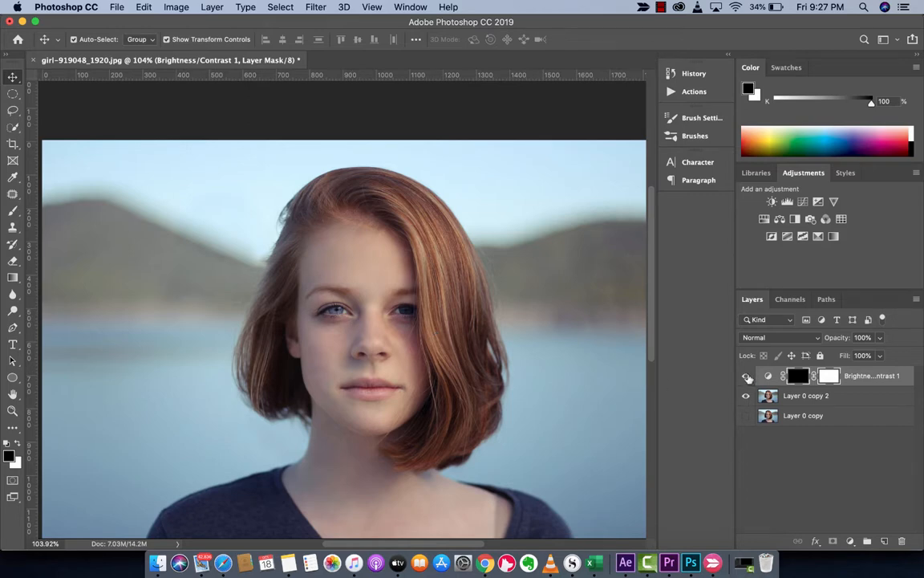
pyautogui.click(747, 375)
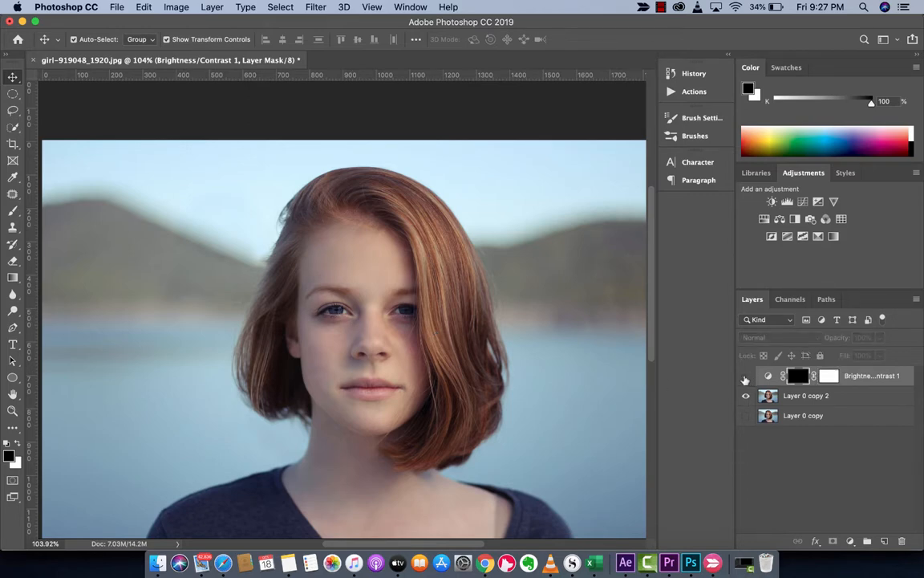
pyautogui.click(744, 375)
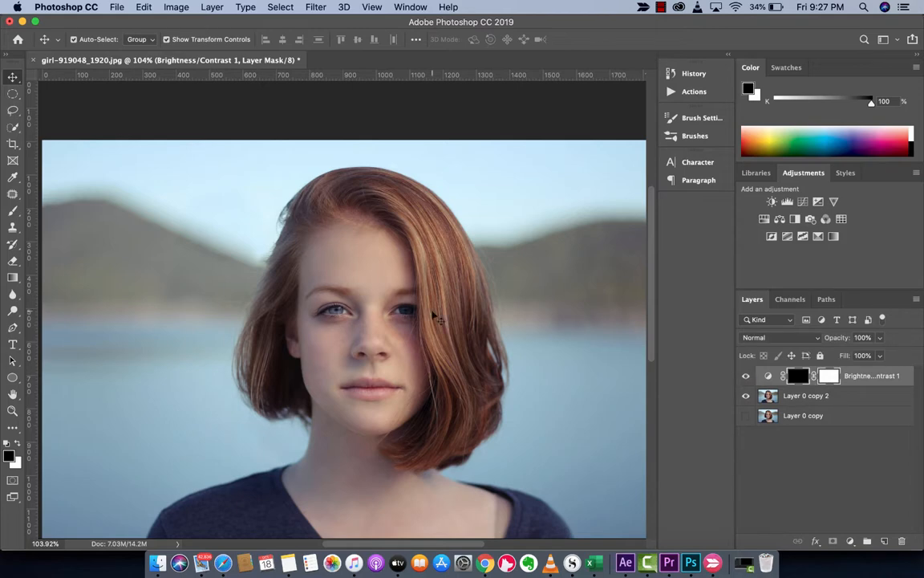
pyautogui.moveTo(481, 327)
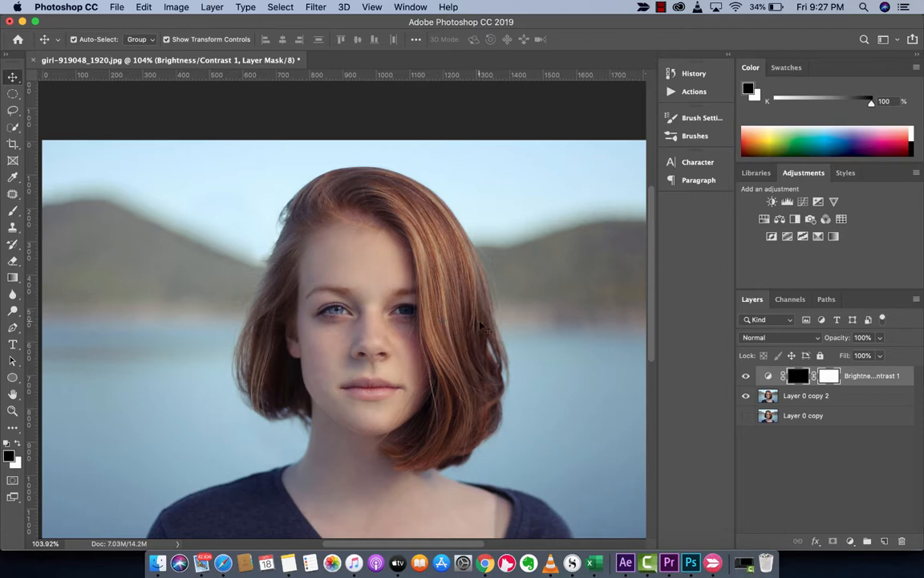